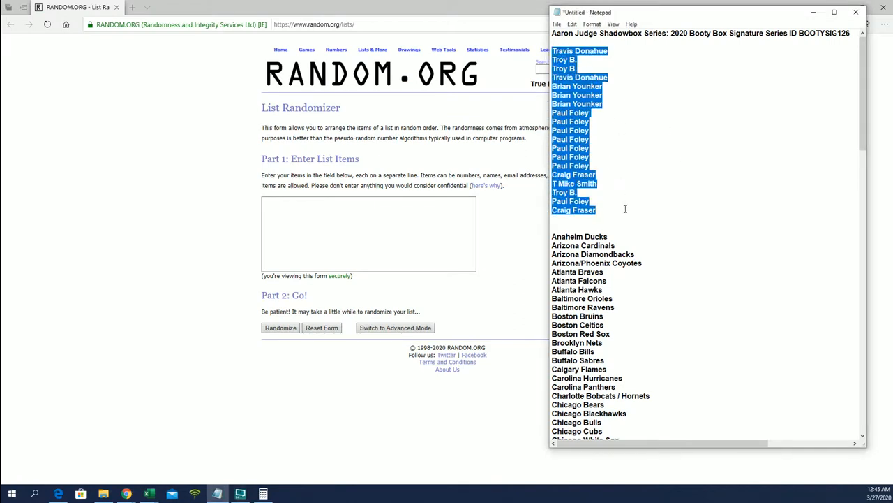
Step: Select the owner name block in Notepad and bring up paste options in the List Randomizer entry box
left_click(625, 210)
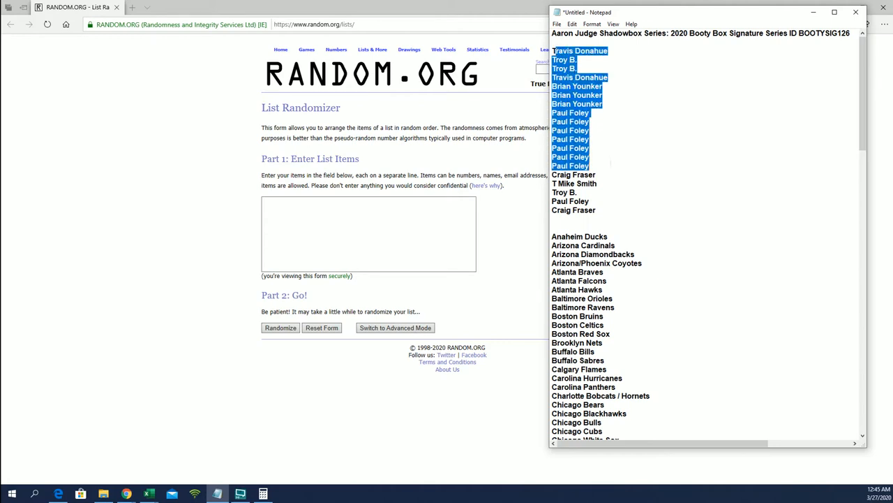
left_click(556, 175)
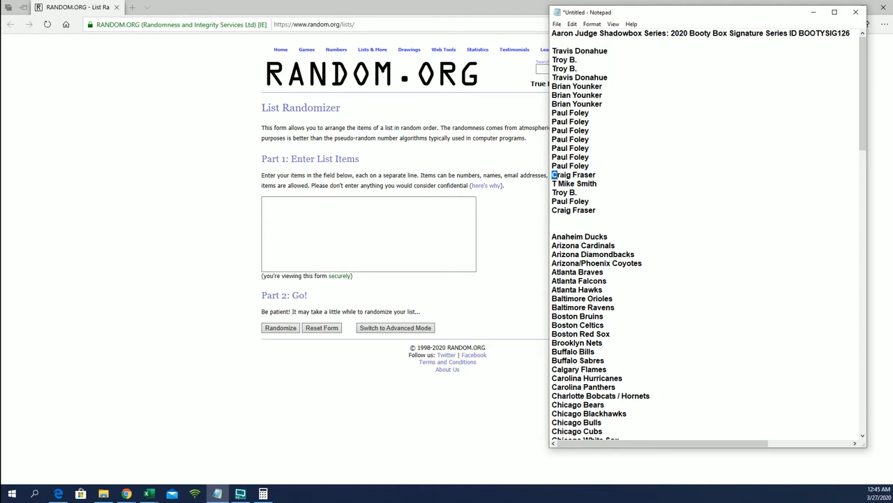
left_click_drag(551, 174, 597, 209)
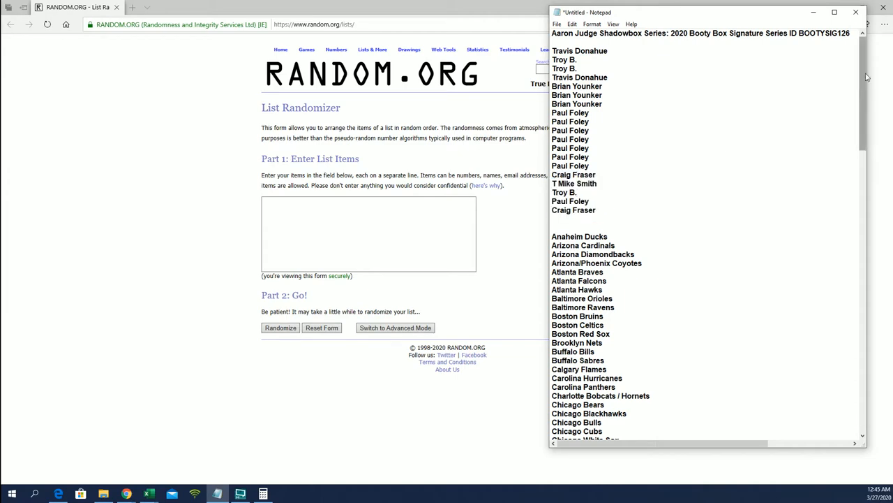
scroll("down", 3)
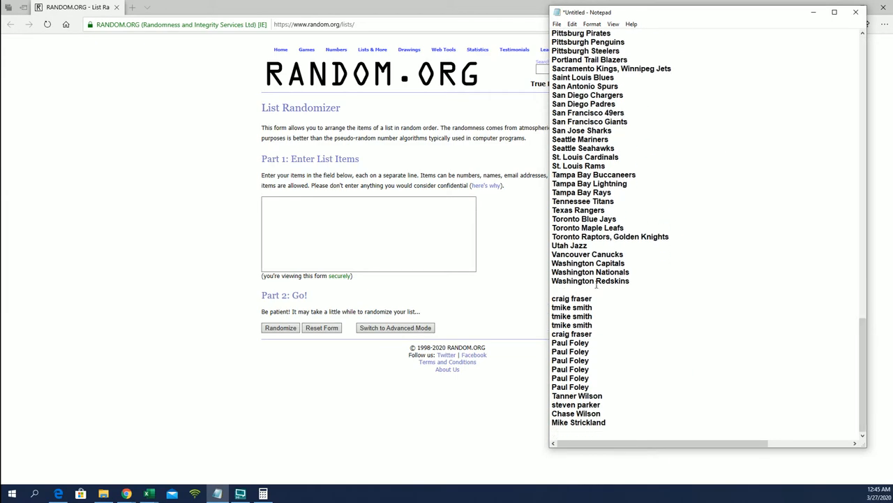
right_click(572, 324)
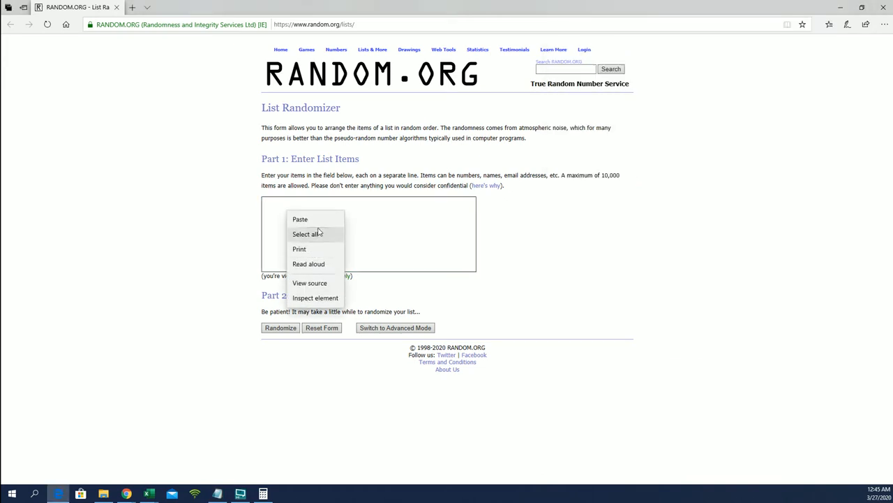
Step: Randomize the 15 owner names, reshuffle four more times, and select the top five results
left_click(279, 327)
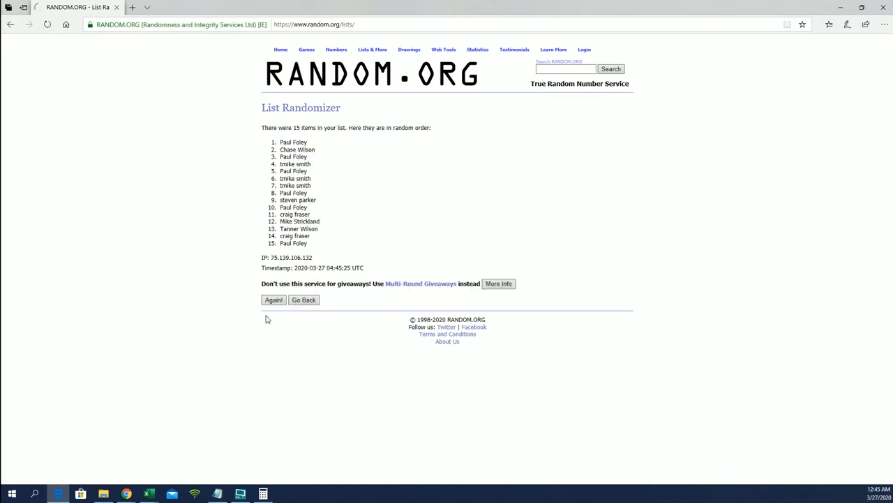
left_click(274, 299)
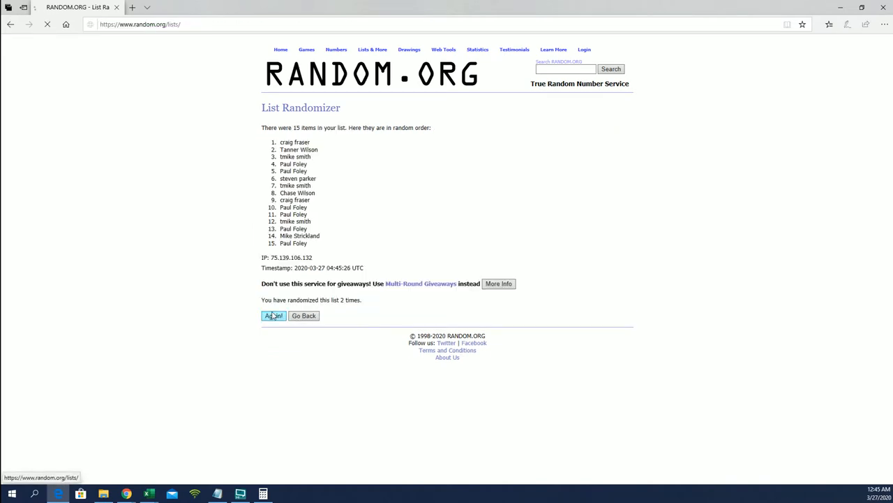
left_click(273, 316)
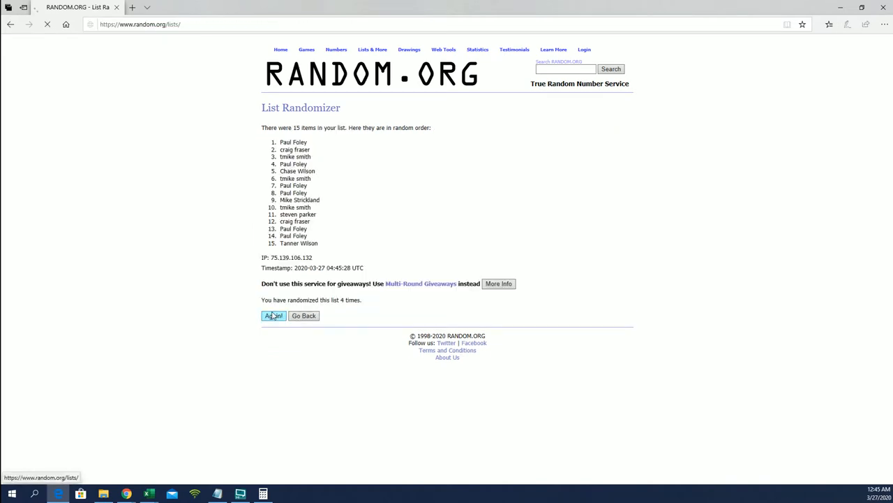
left_click(274, 315)
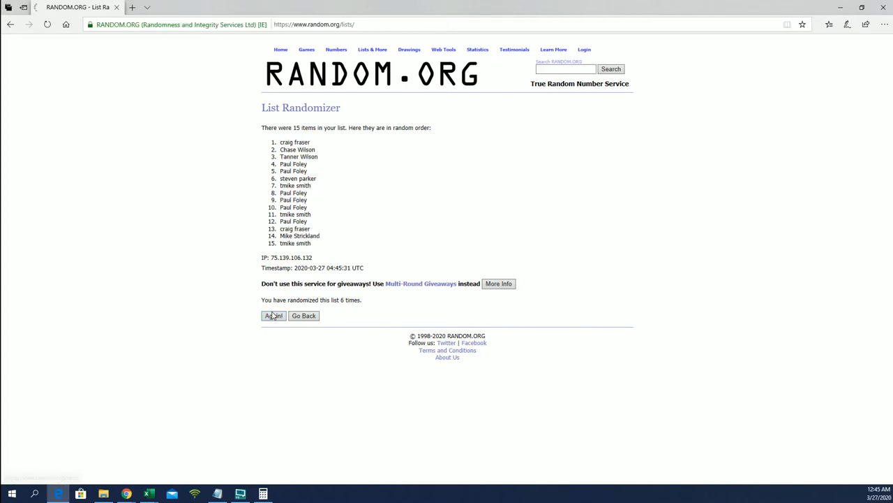
left_click(273, 315)
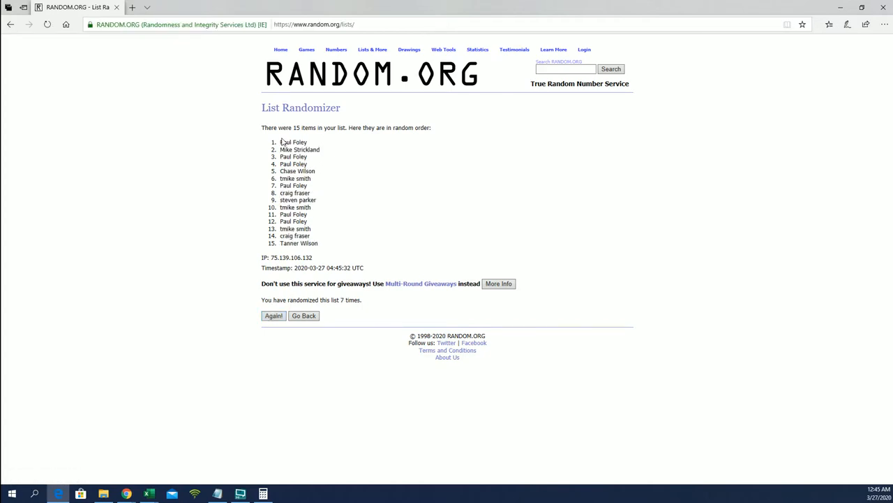
left_click_drag(279, 142, 321, 150)
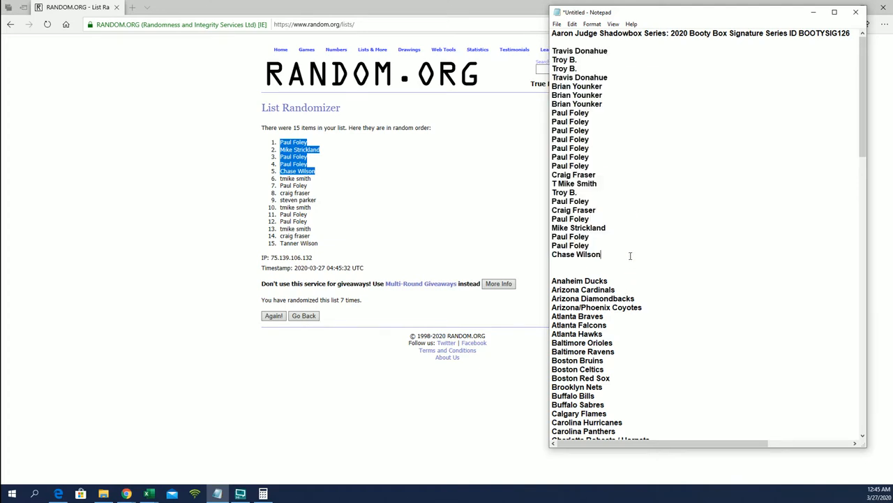
Step: Append another copy of the owner name block to the Notepad list and review the end
key("Backspace")
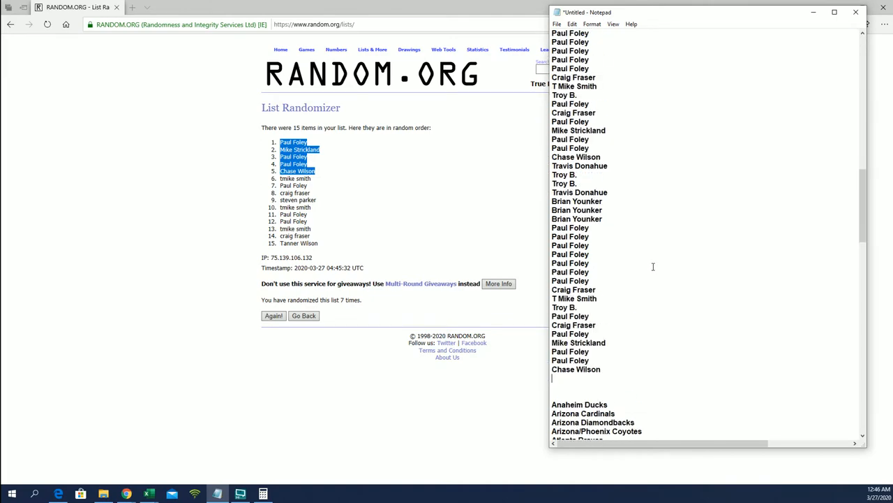
scroll("down", 3)
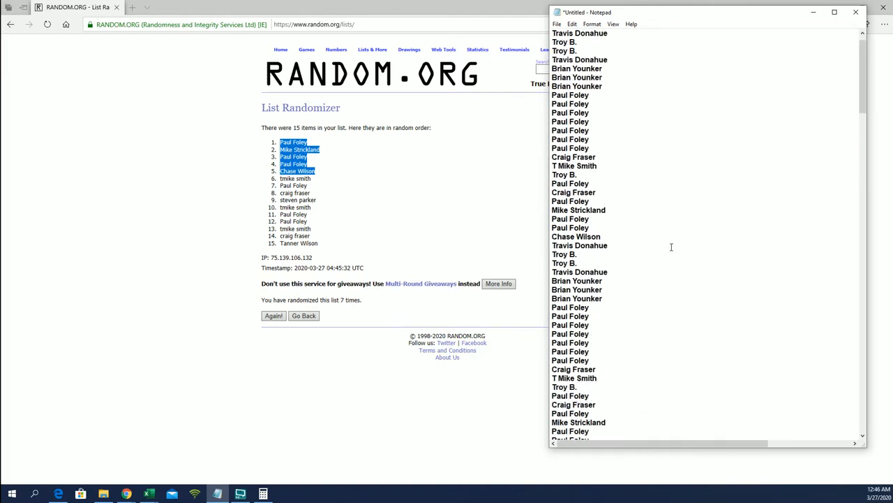
Step: Randomize the 120-name owner list and reshuffle it six more times for a final order
left_click(374, 49)
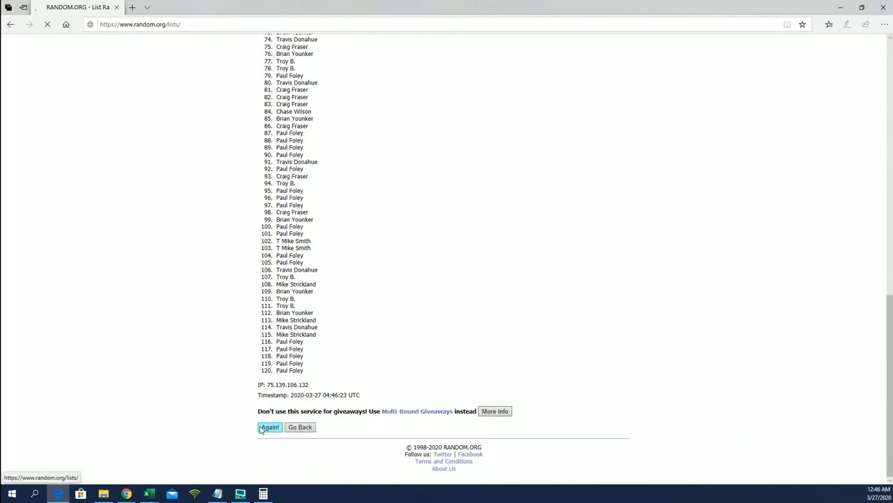
left_click(268, 427)
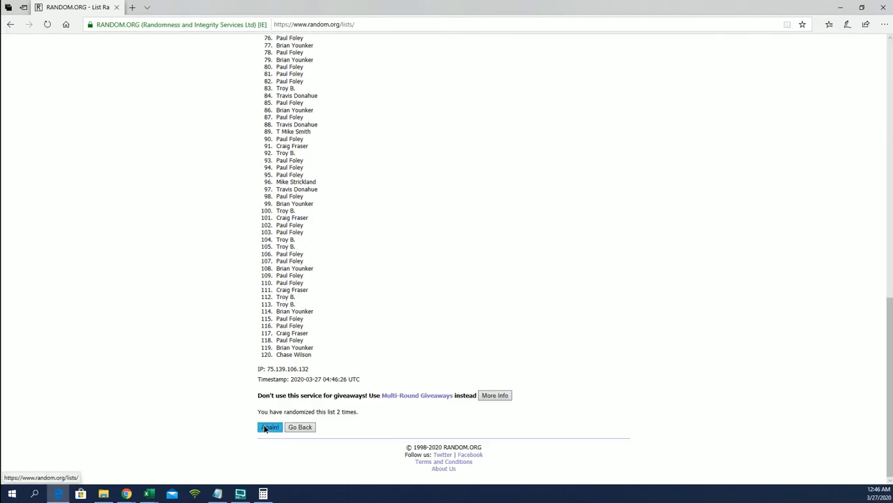
left_click(269, 427)
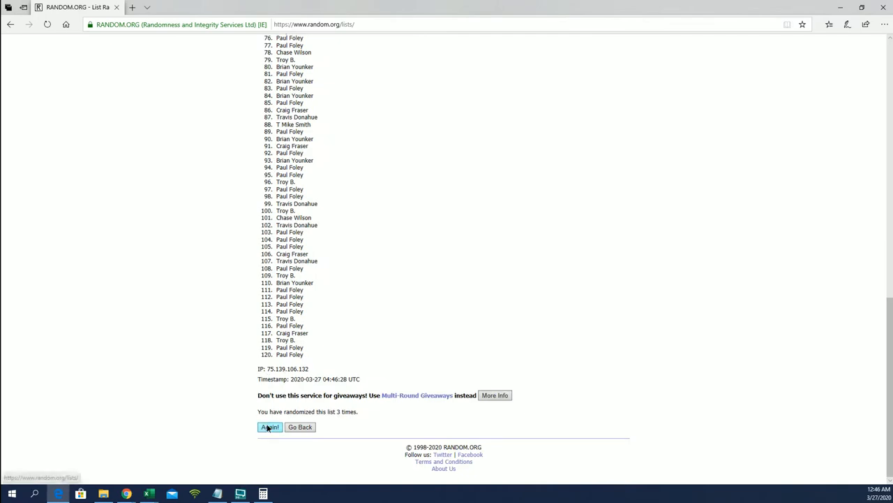
left_click(270, 427)
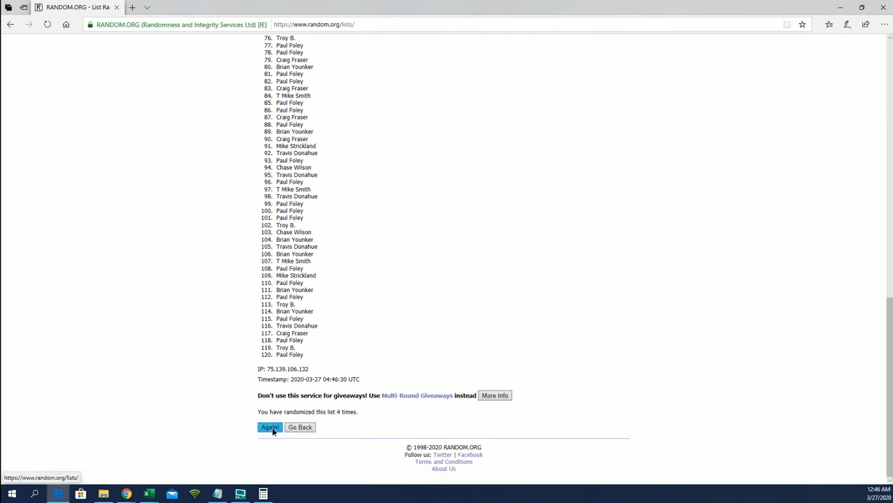
left_click(268, 427)
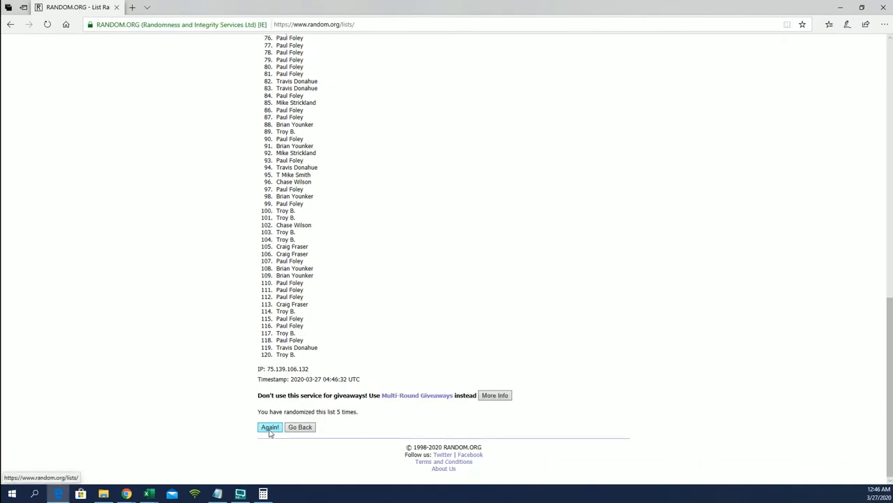
left_click(269, 428)
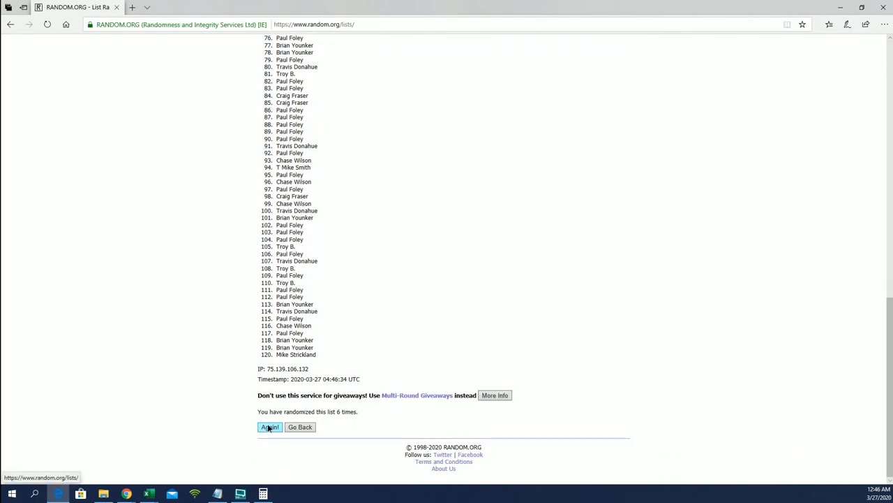
left_click(268, 427)
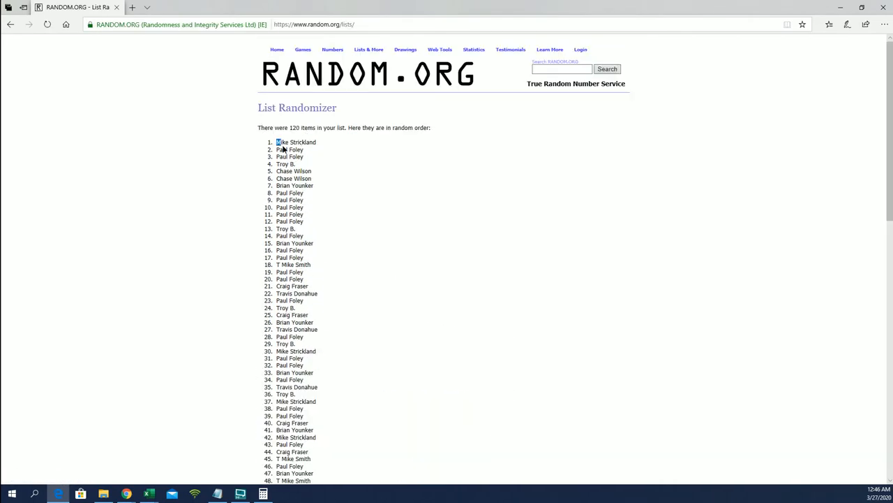
Step: Paste the 120 shuffled owners into the OWNERS column and head column B with 'Teams'
scroll("down", 3)
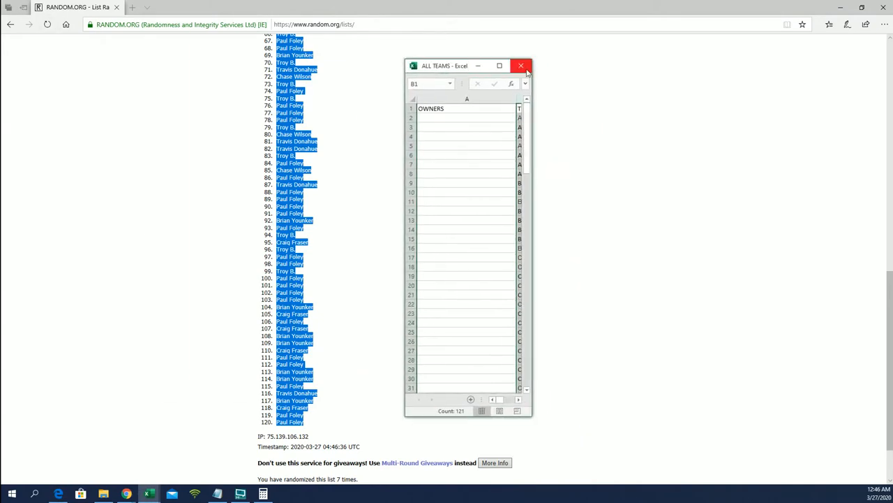
left_click(497, 65)
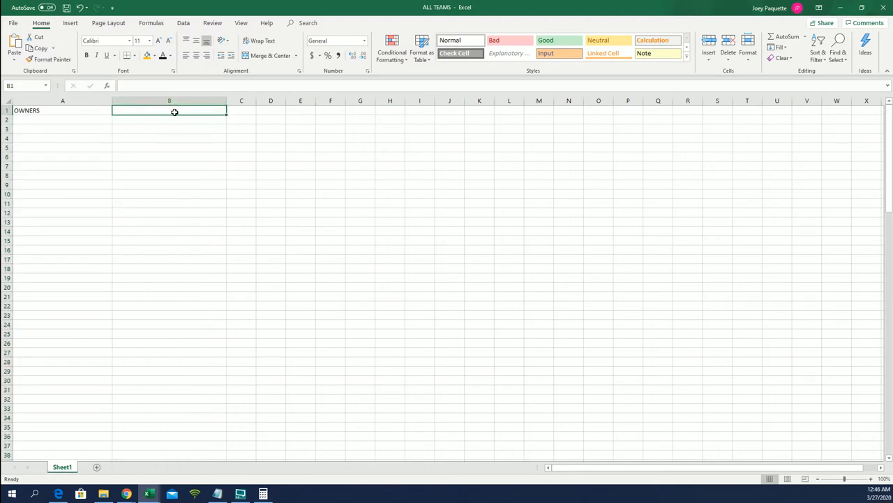
type("Teams")
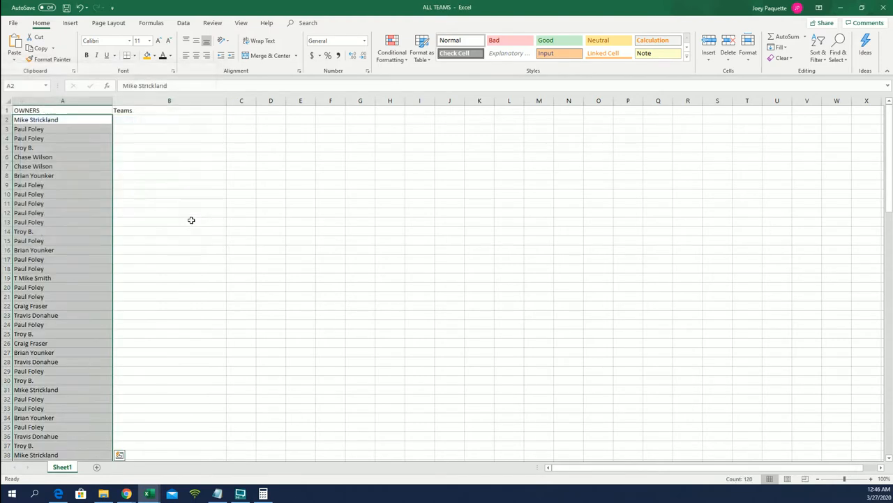
Step: Paste the 120 team names into the randomizer and shuffle them seven times
left_click(132, 148)
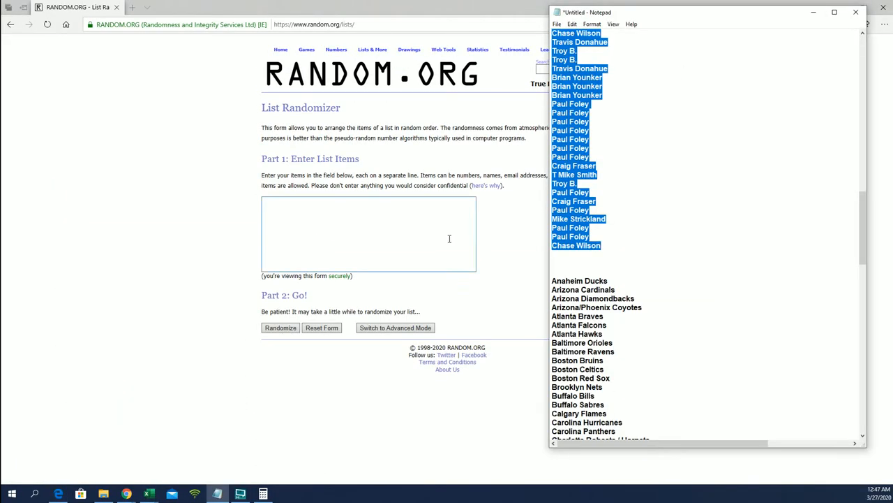
scroll("down", 3)
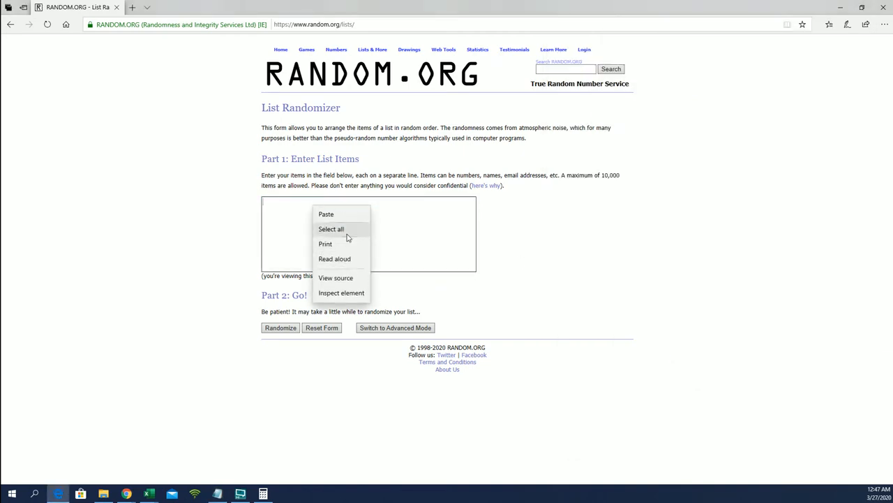
left_click(279, 327)
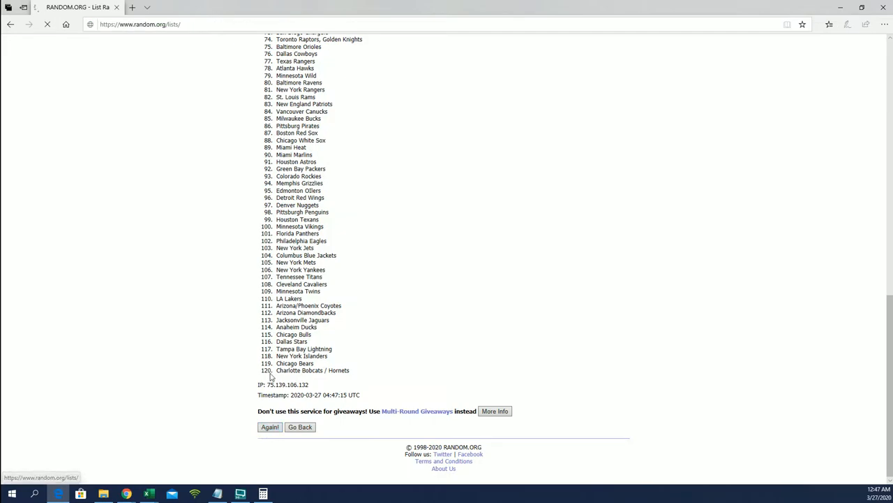
left_click(269, 427)
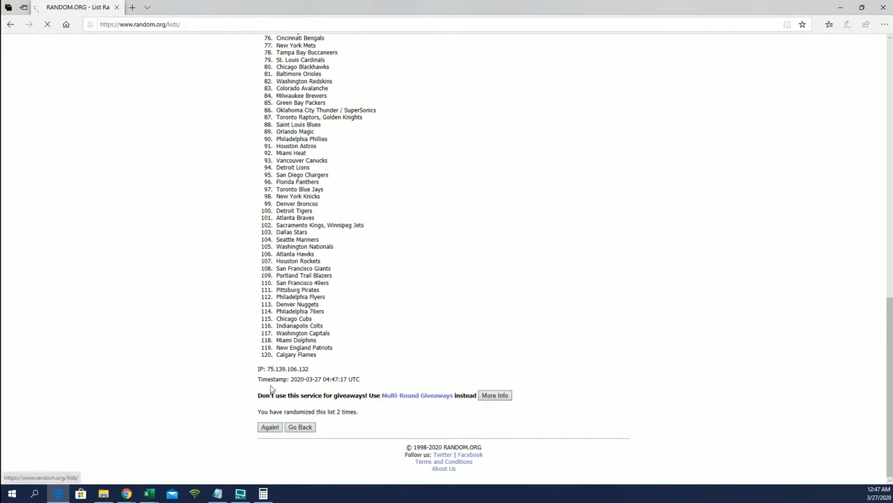
left_click(268, 427)
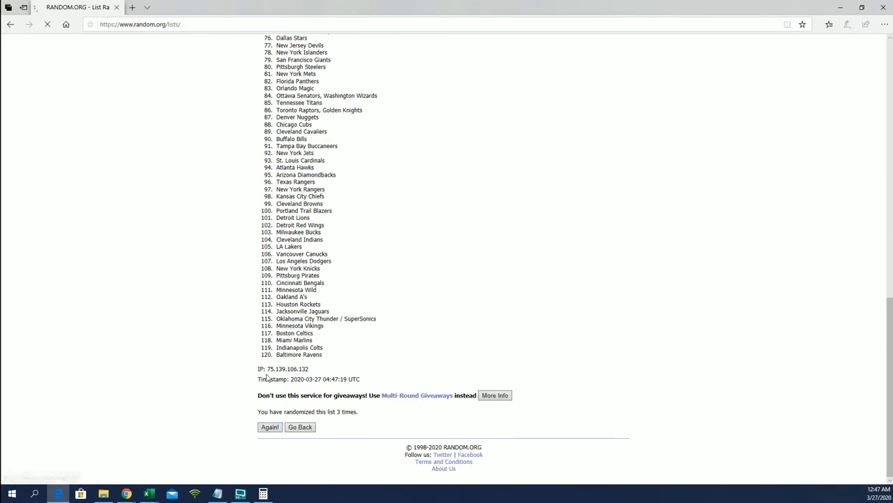
left_click(271, 427)
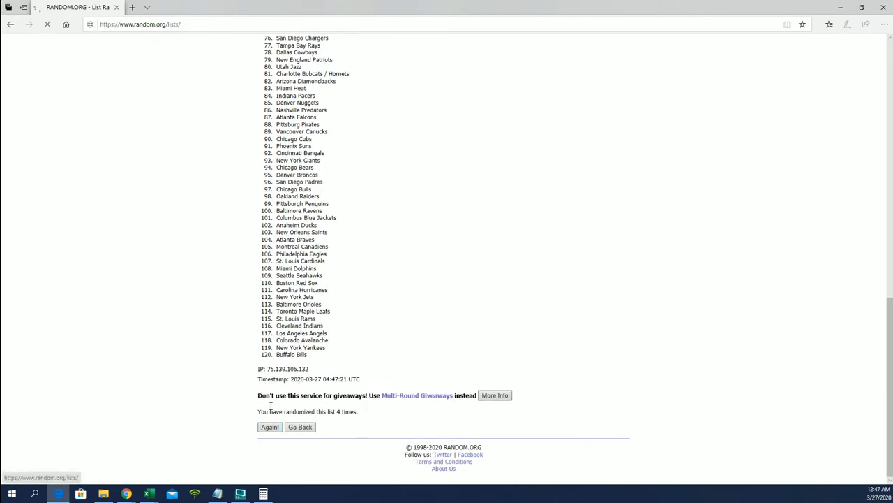
left_click(271, 427)
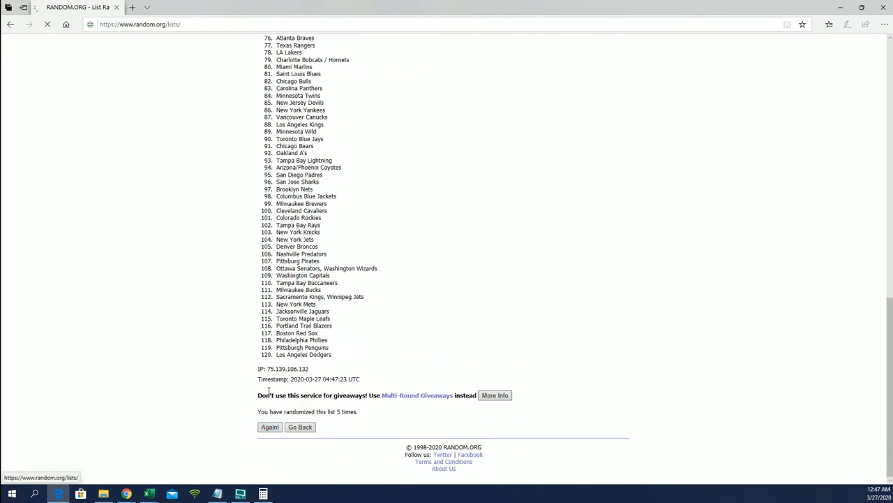
left_click(268, 427)
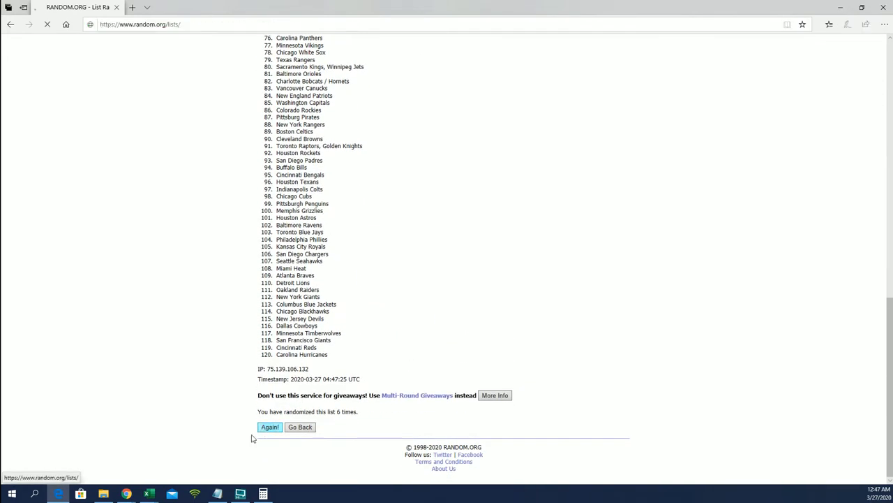
left_click(268, 427)
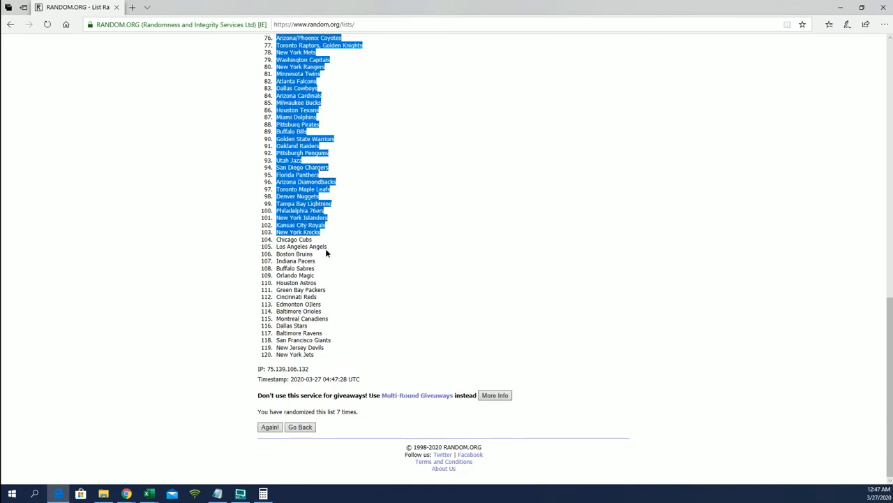
Step: Copy the shuffled team names and paste them as plain text into the Teams column
right_click(327, 254)
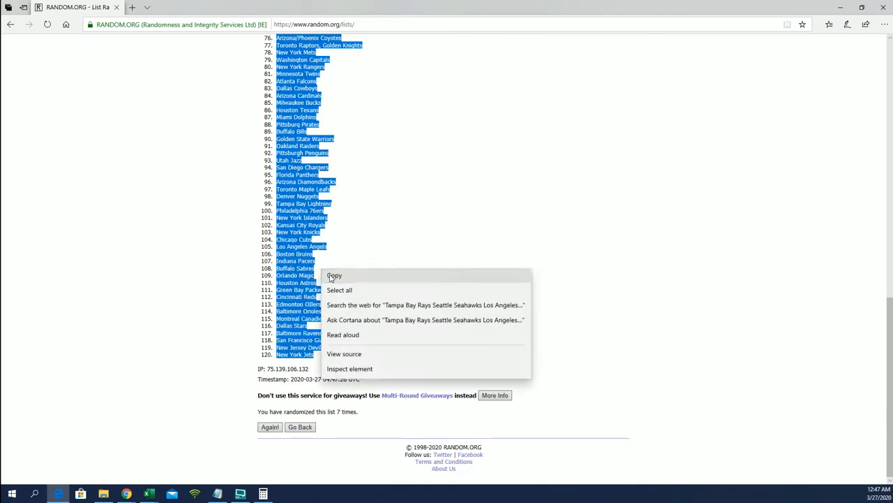
left_click(335, 275)
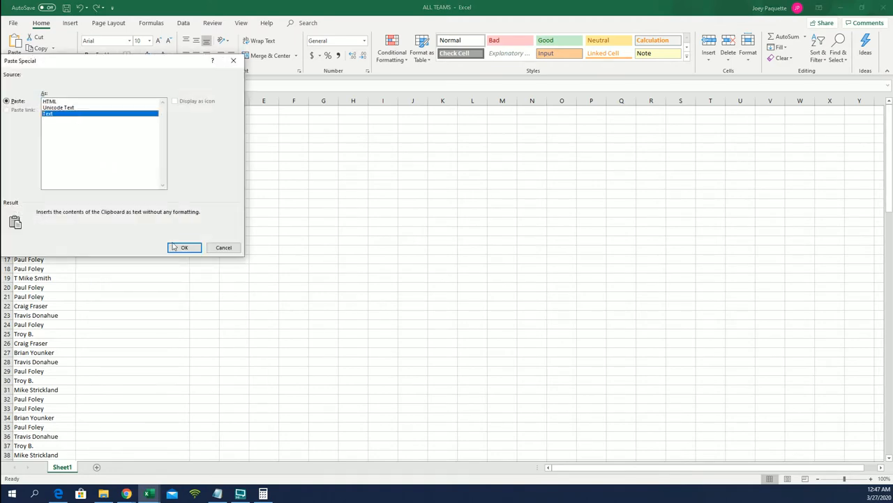
left_click(185, 247)
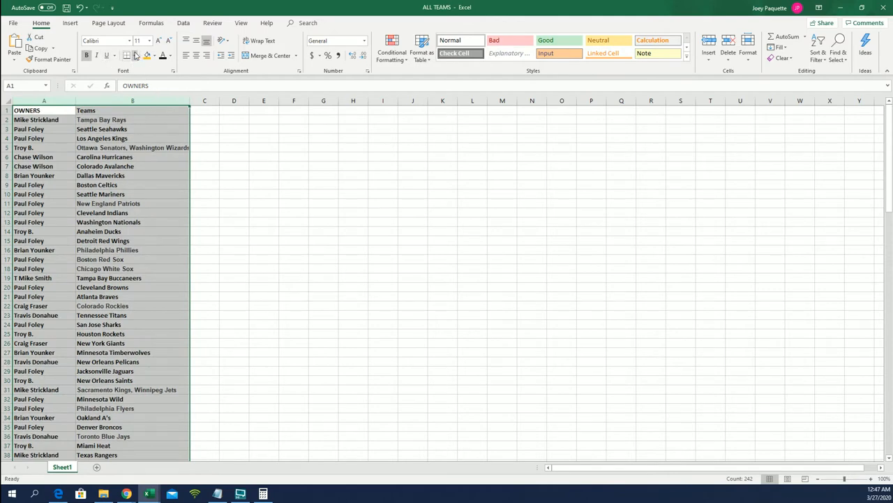
left_click(204, 129)
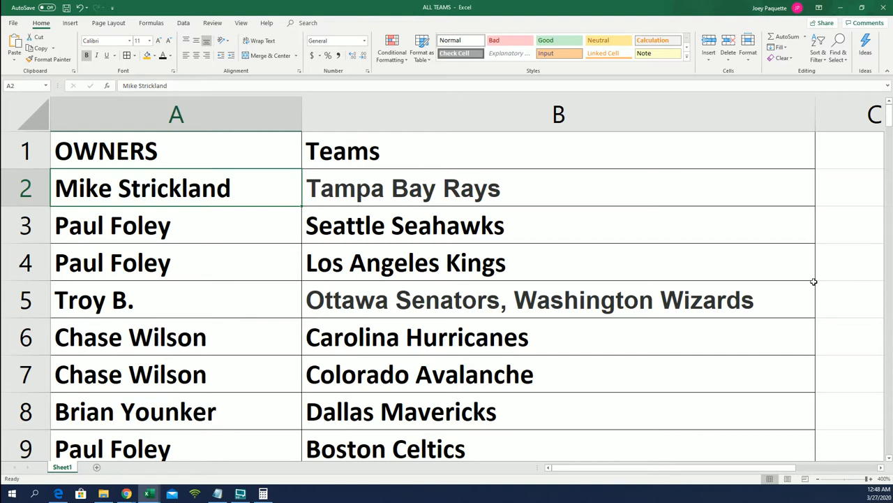
mouse_move(804, 274)
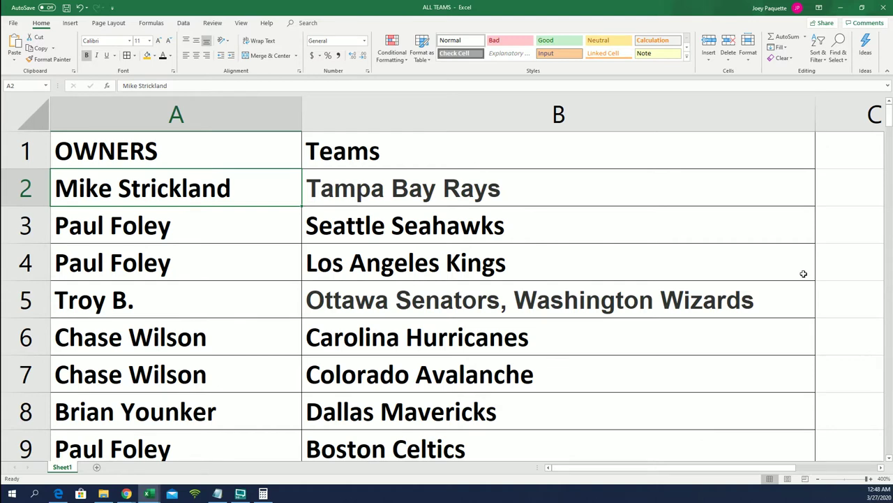
mouse_move(887, 117)
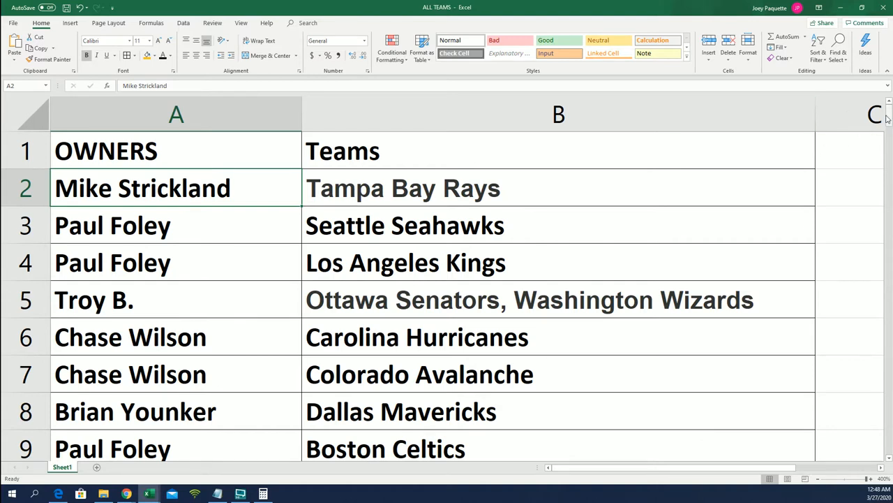
scroll("down", 3)
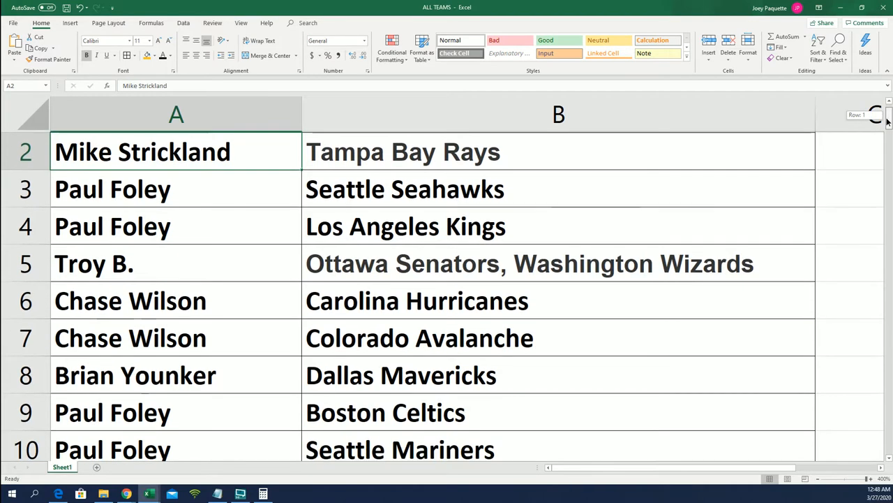
scroll("down", 3)
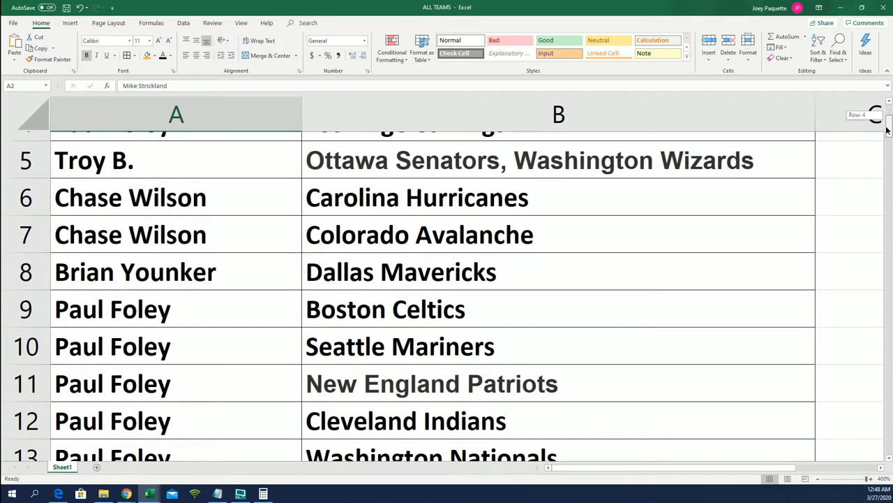
scroll("down", 3)
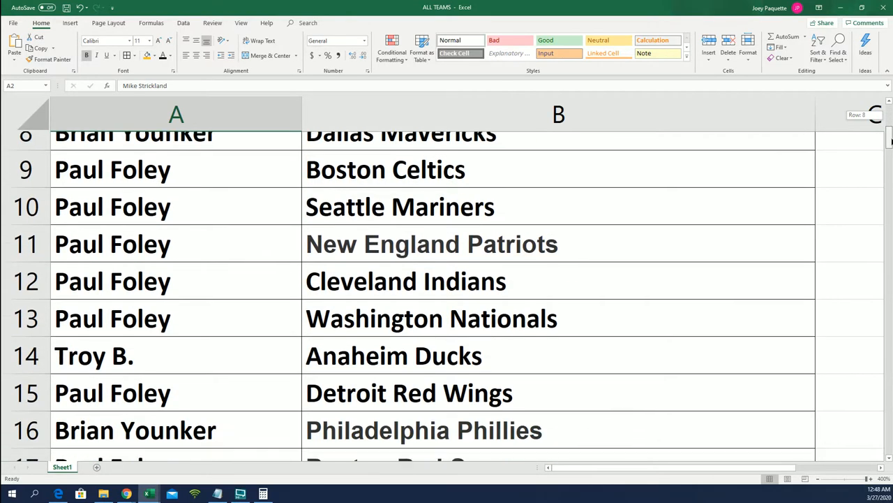
scroll("down", 3)
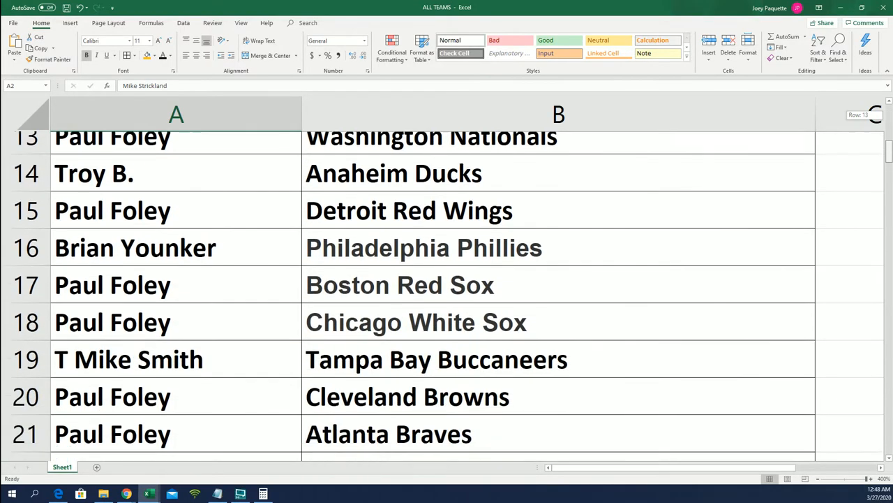
scroll("down", 3)
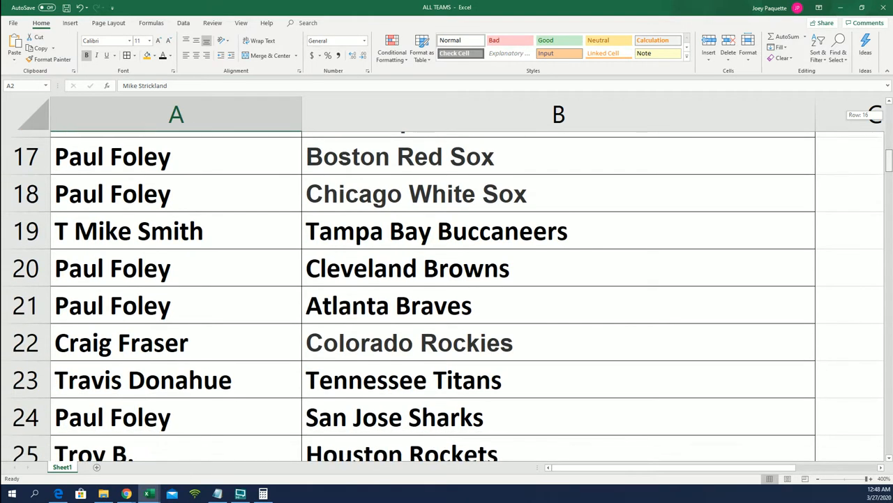
scroll("down", 3)
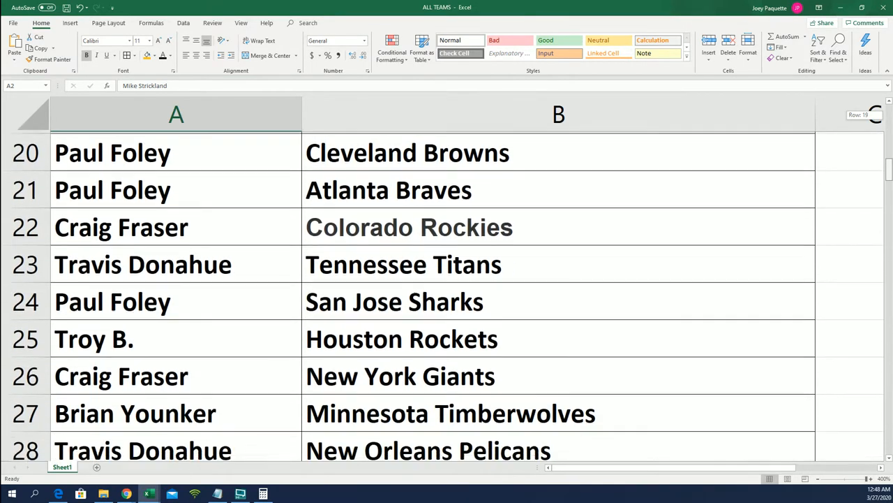
scroll("down", 3)
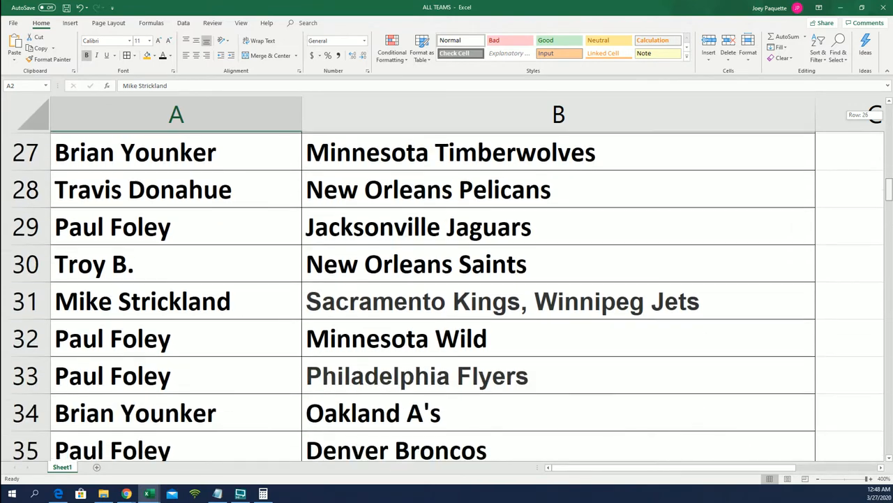
scroll("down", 3)
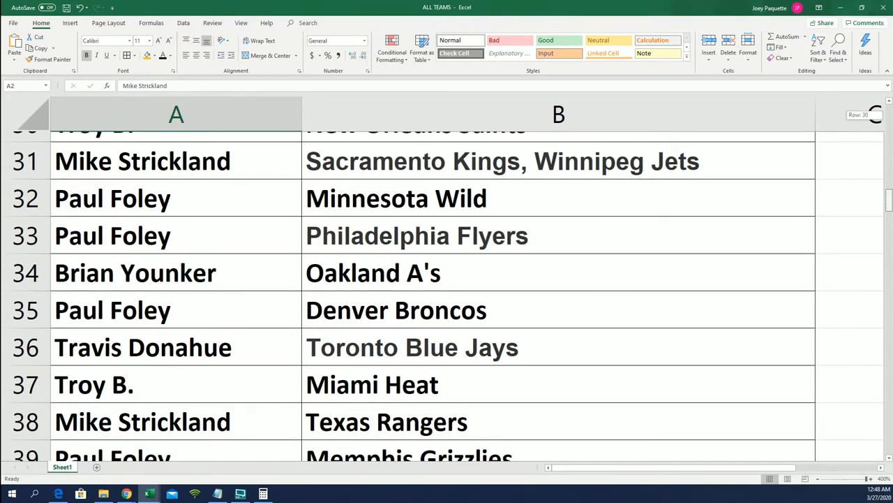
scroll("down", 3)
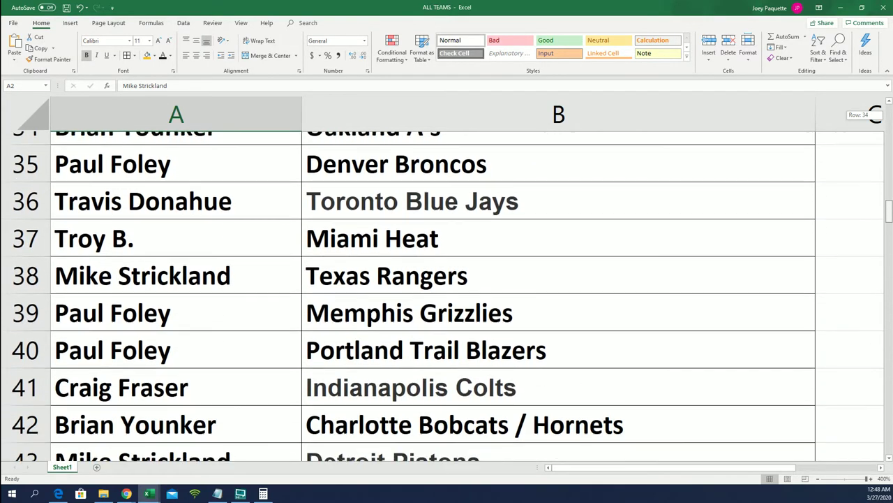
scroll("down", 3)
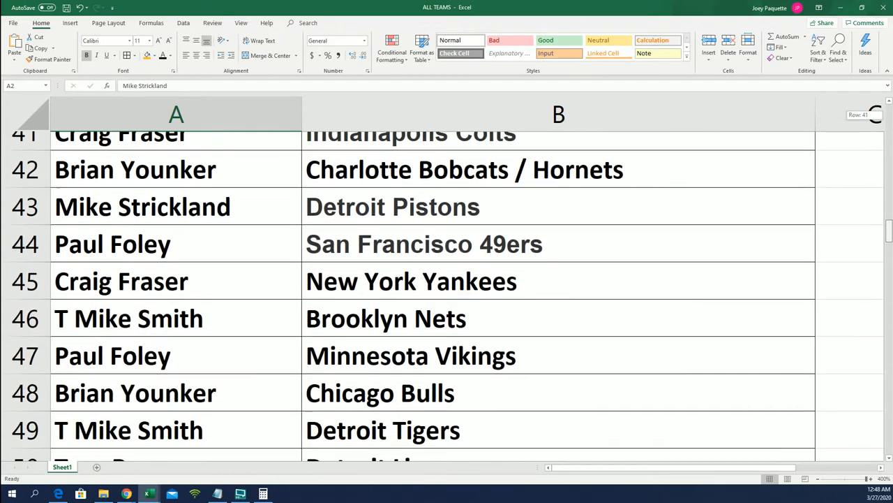
scroll("down", 3)
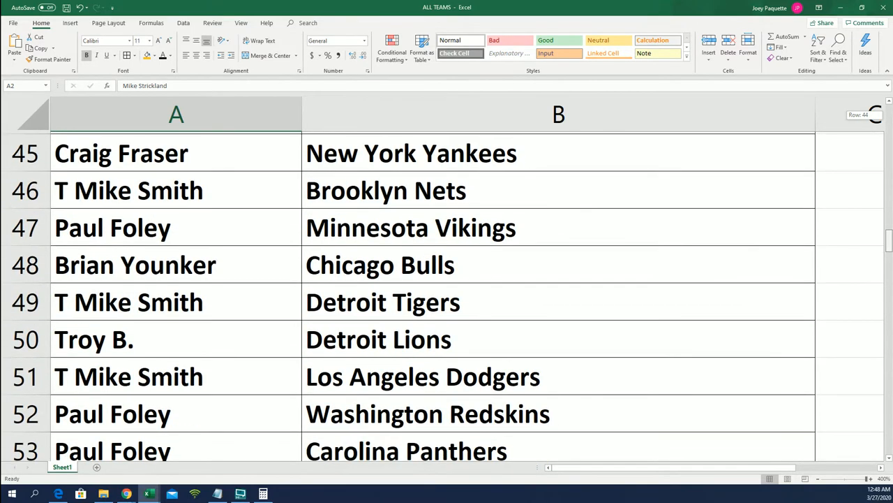
scroll("down", 3)
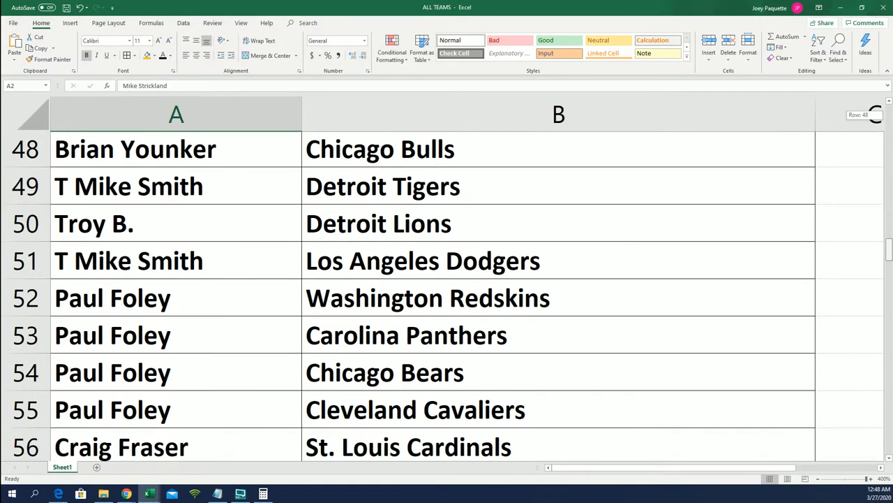
scroll("down", 3)
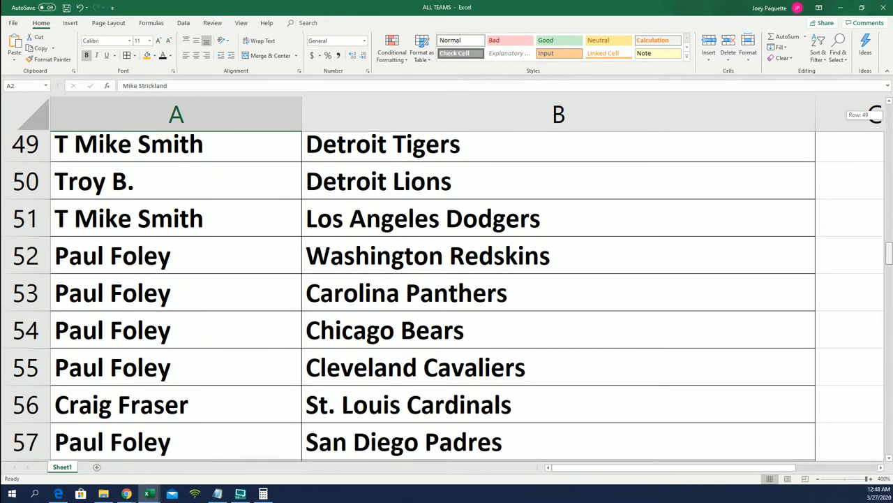
scroll("down", 3)
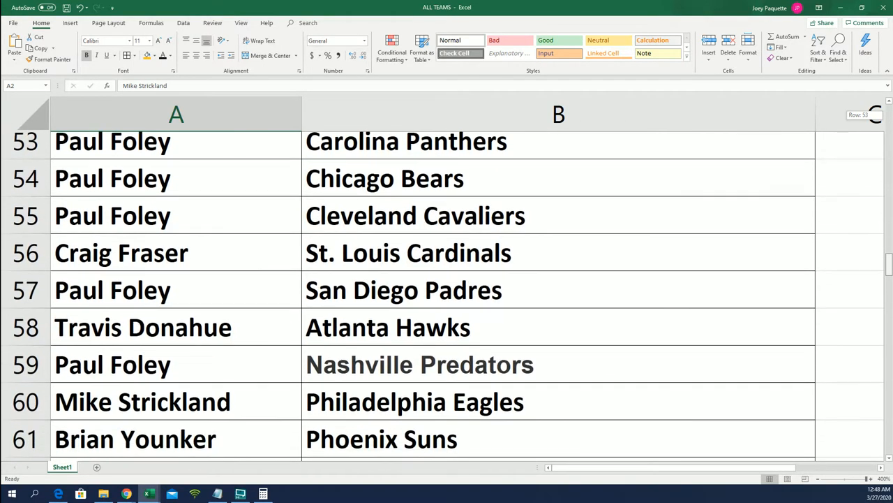
scroll("down", 3)
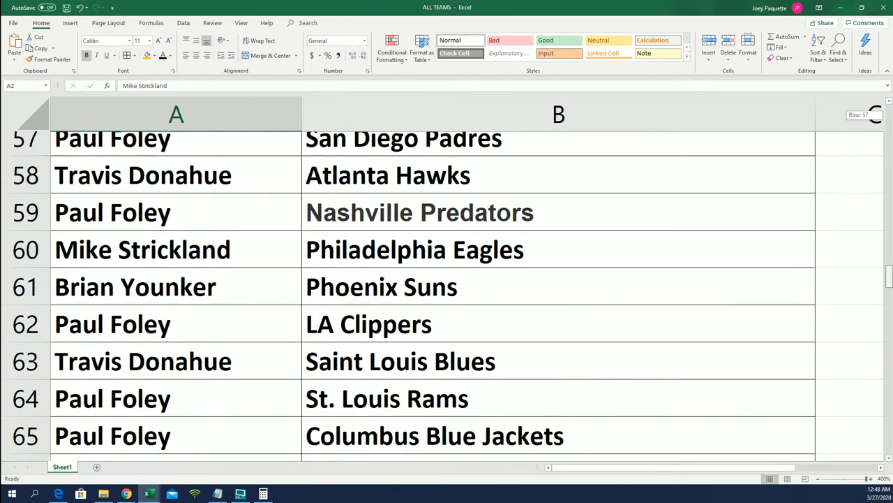
scroll("down", 3)
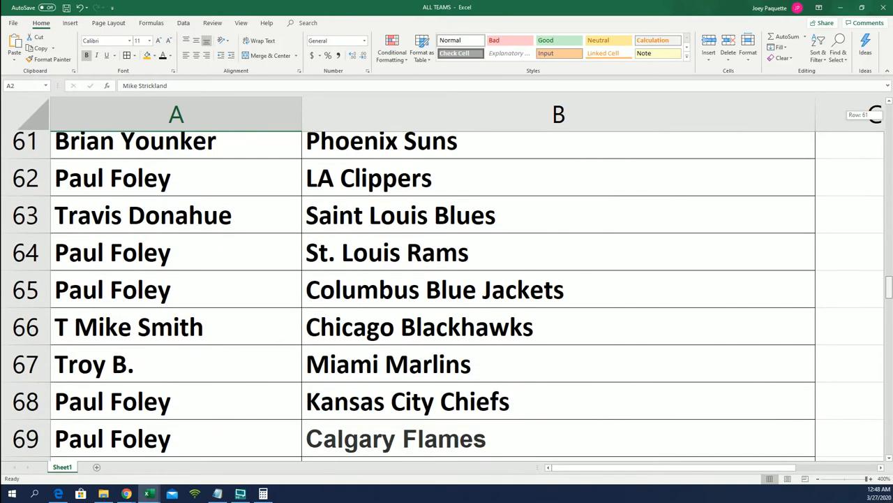
scroll("down", 3)
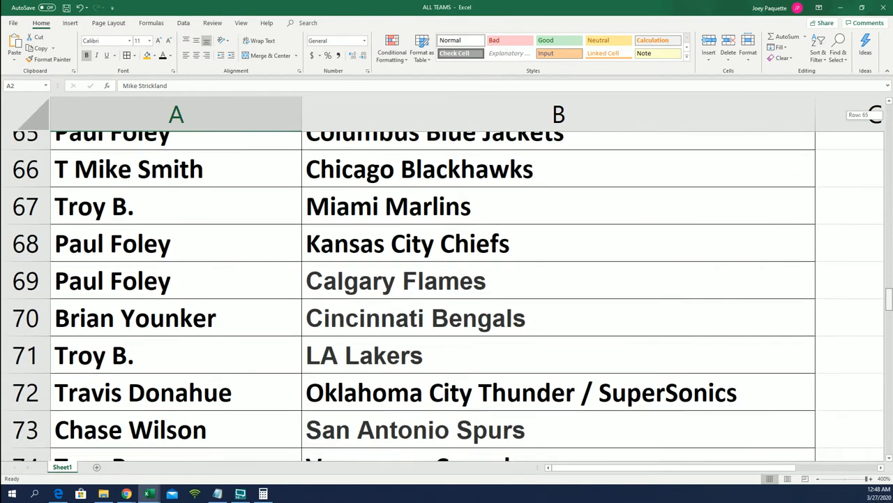
scroll("down", 3)
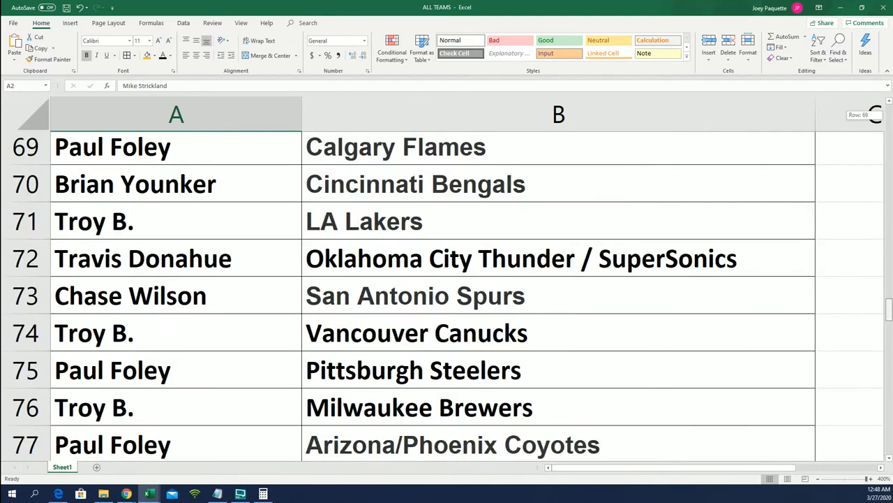
scroll("down", 3)
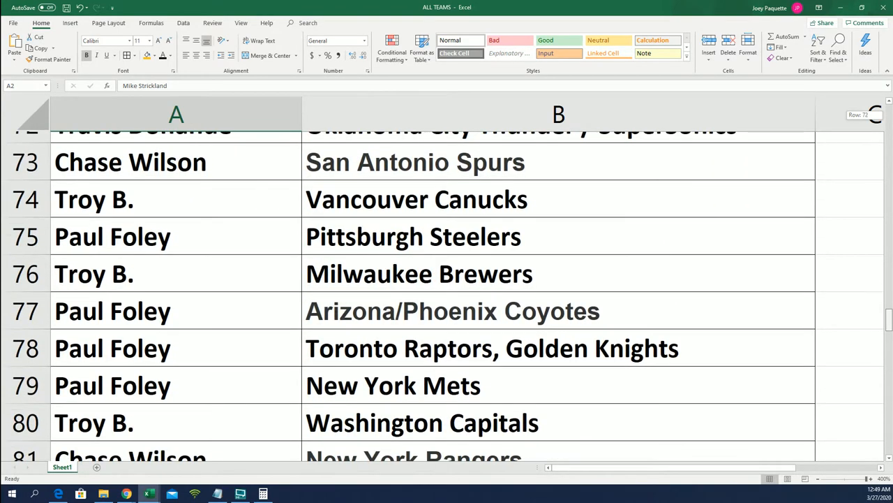
scroll("down", 3)
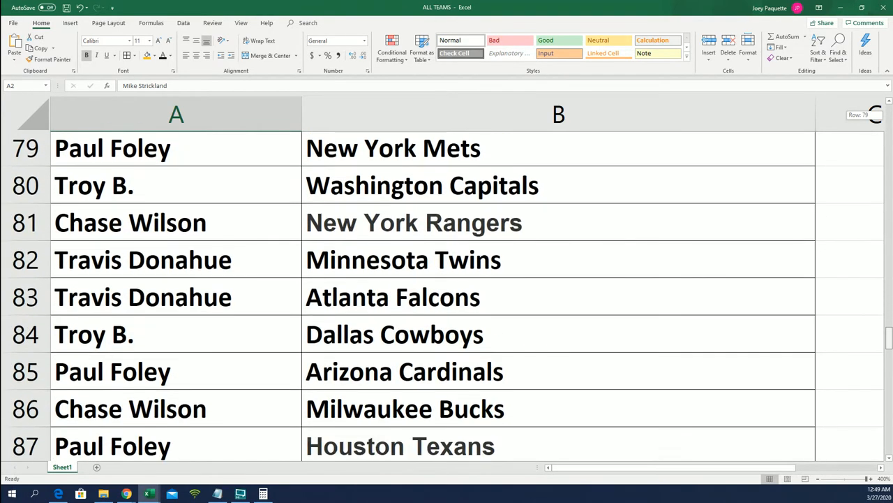
scroll("down", 3)
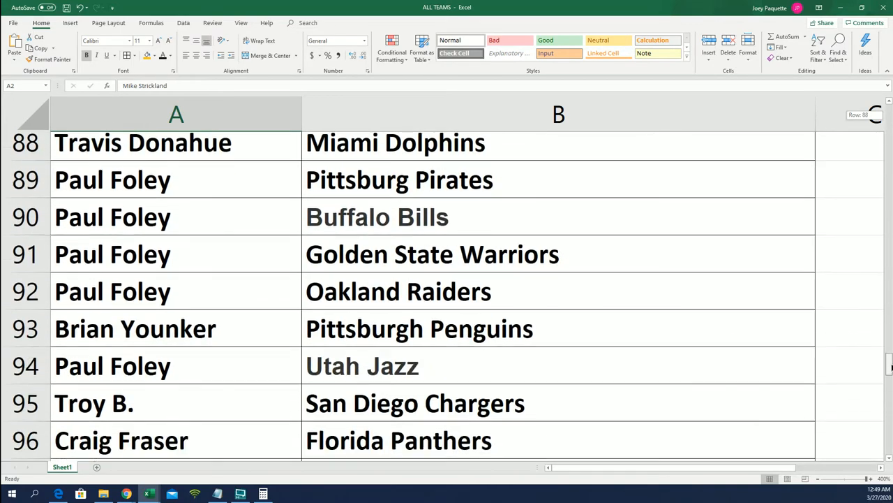
scroll("down", 3)
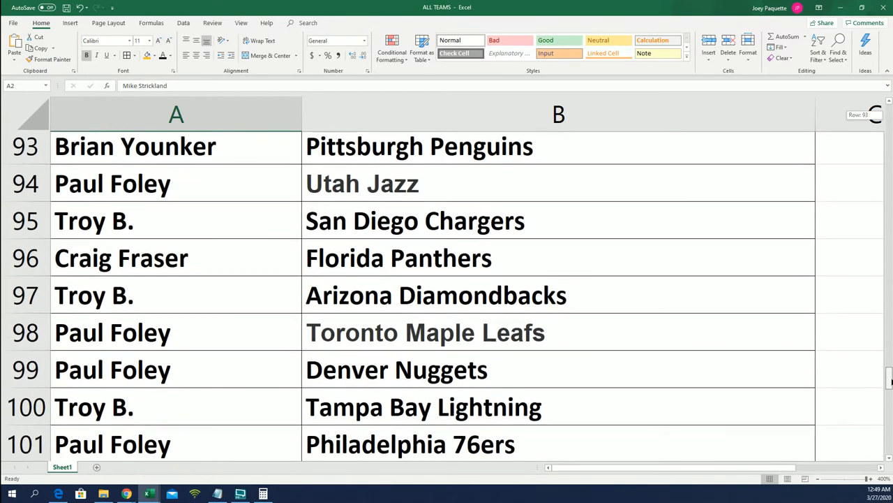
scroll("down", 3)
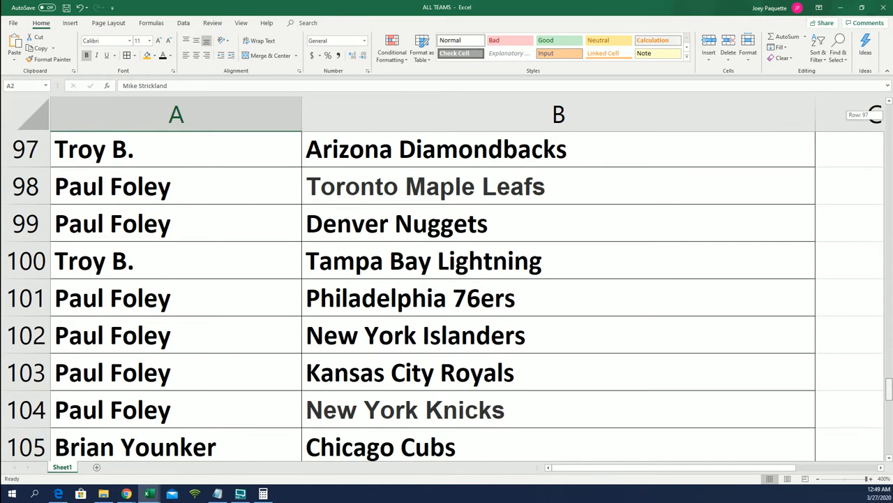
scroll("down", 3)
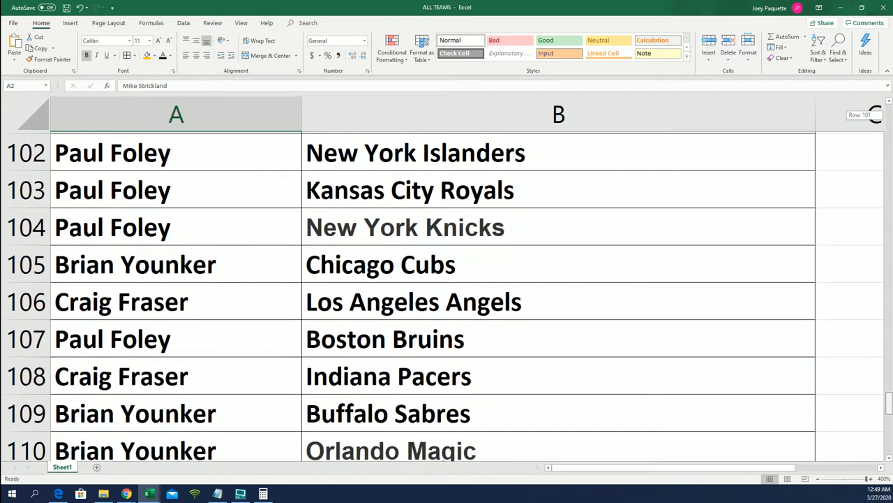
scroll("down", 3)
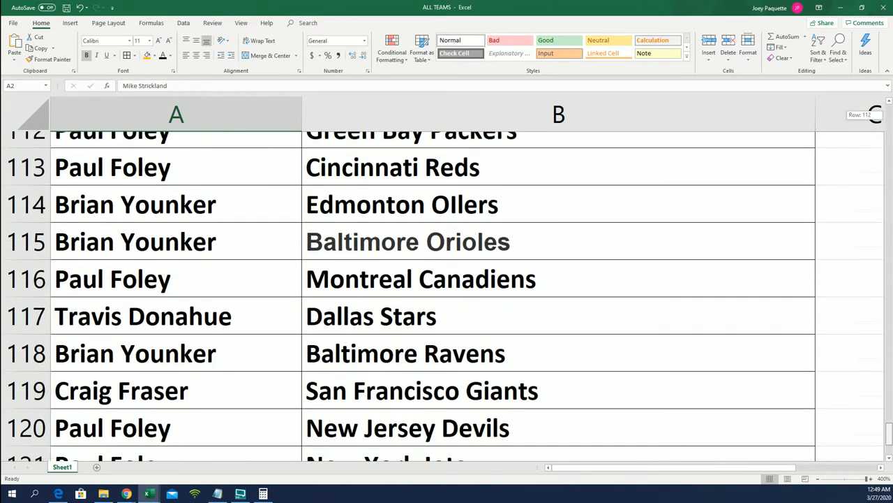
scroll("down", 3)
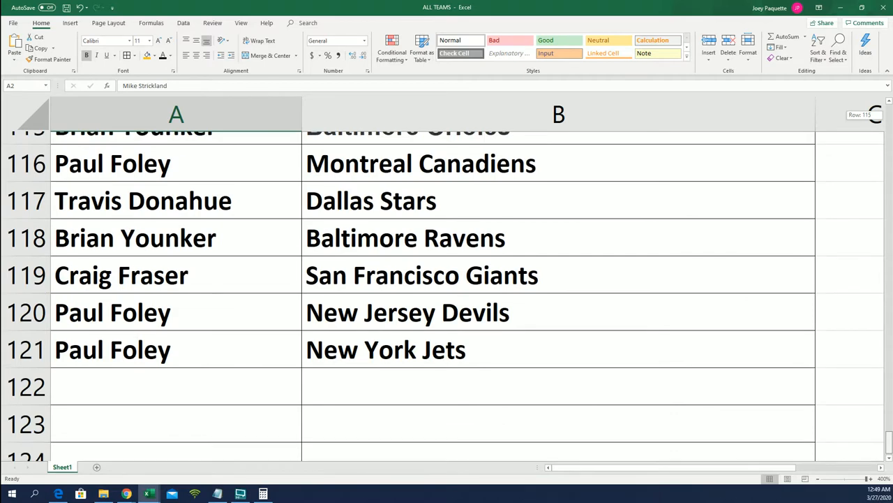
scroll("up", 3)
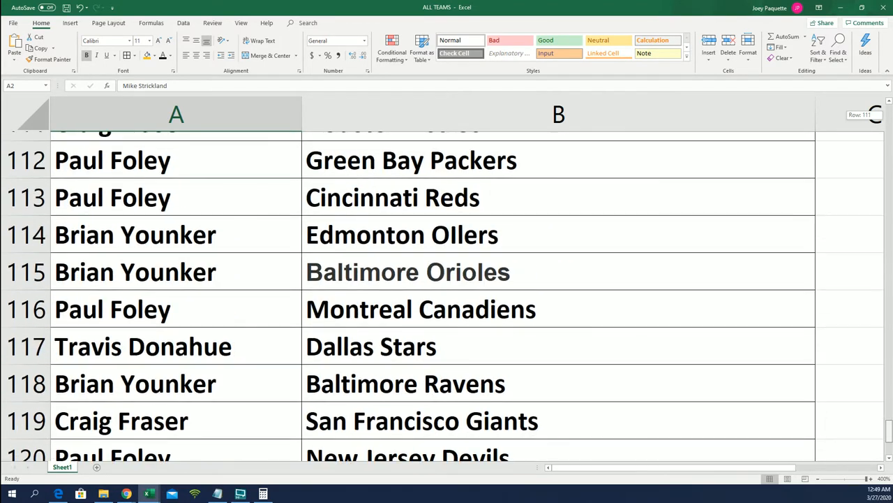
scroll("up", 3)
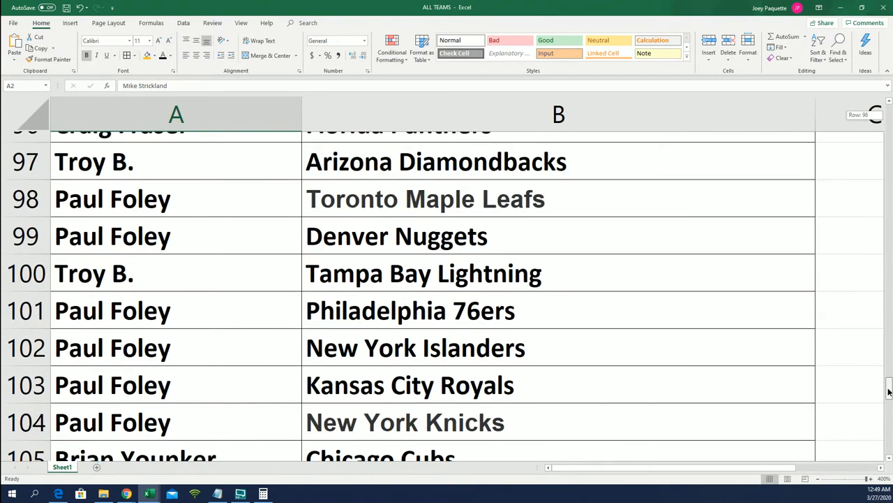
scroll("up", 3)
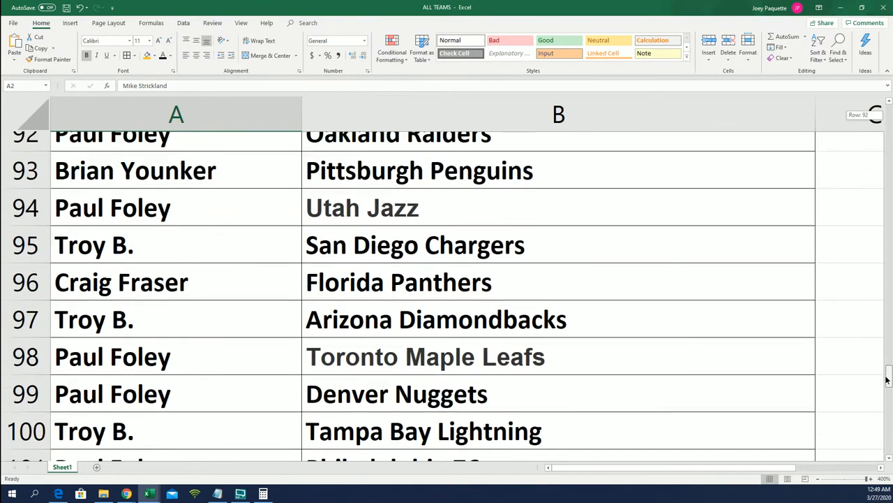
scroll("up", 3)
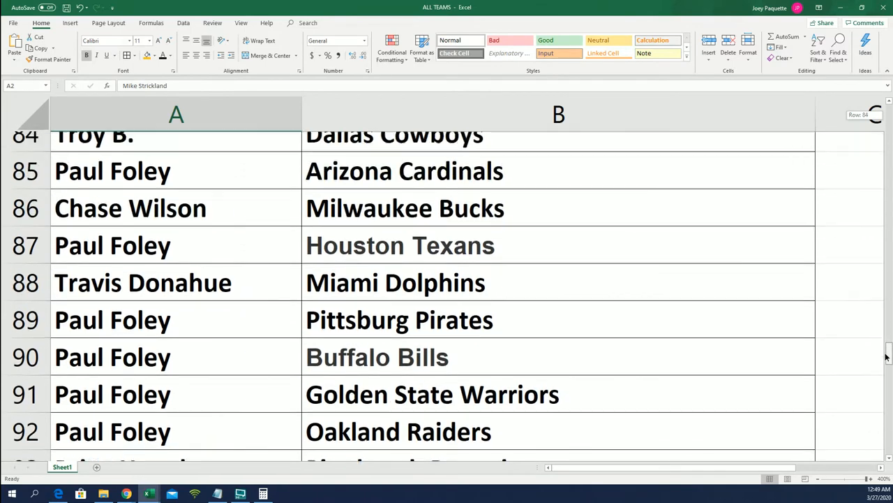
scroll("up", 3)
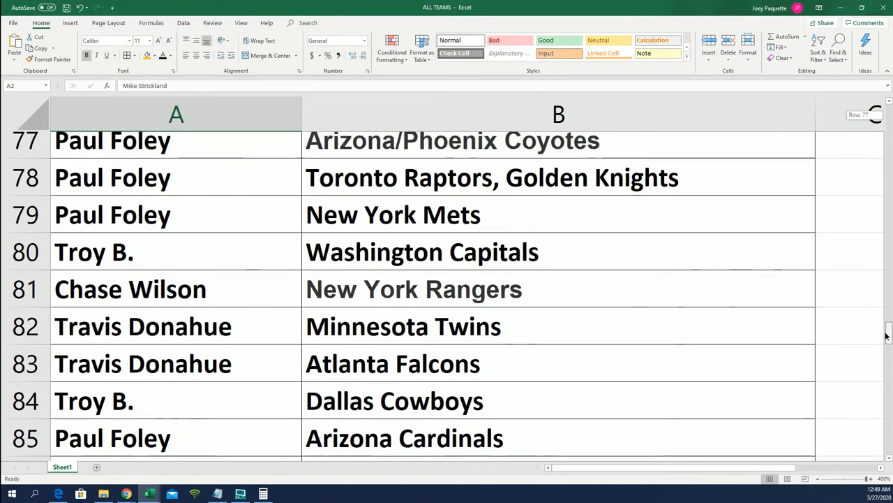
scroll("up", 3)
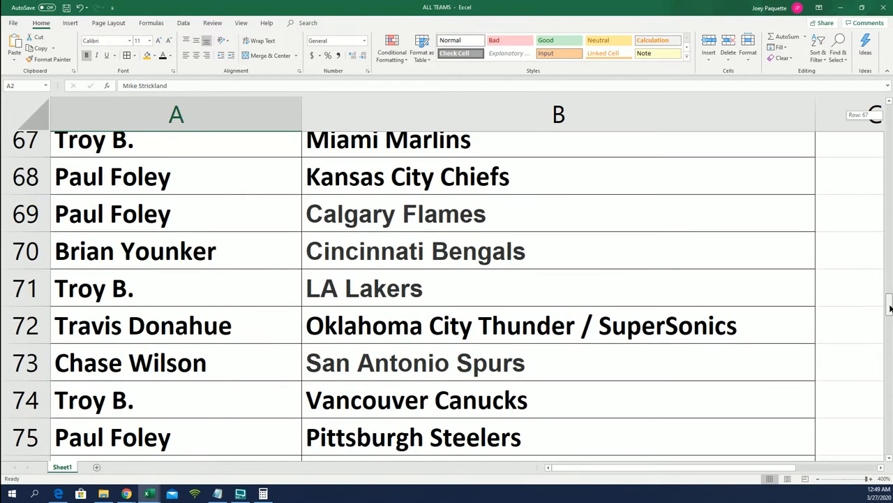
scroll("up", 3)
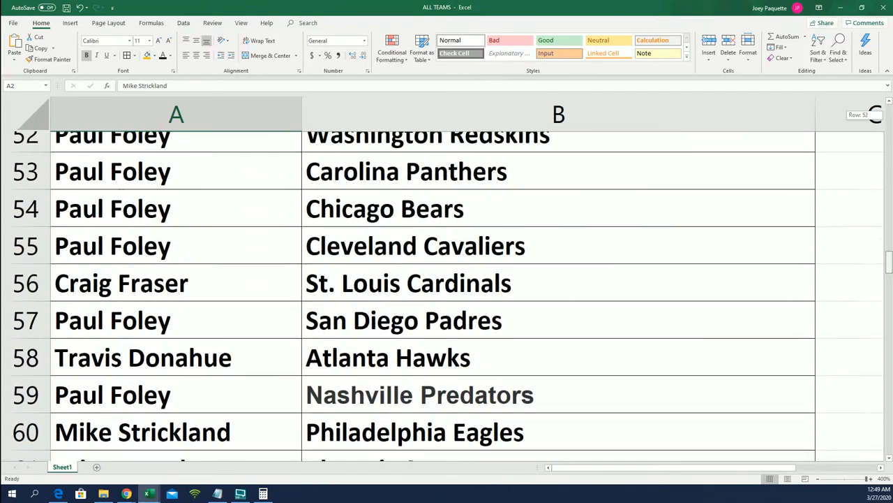
scroll("up", 3)
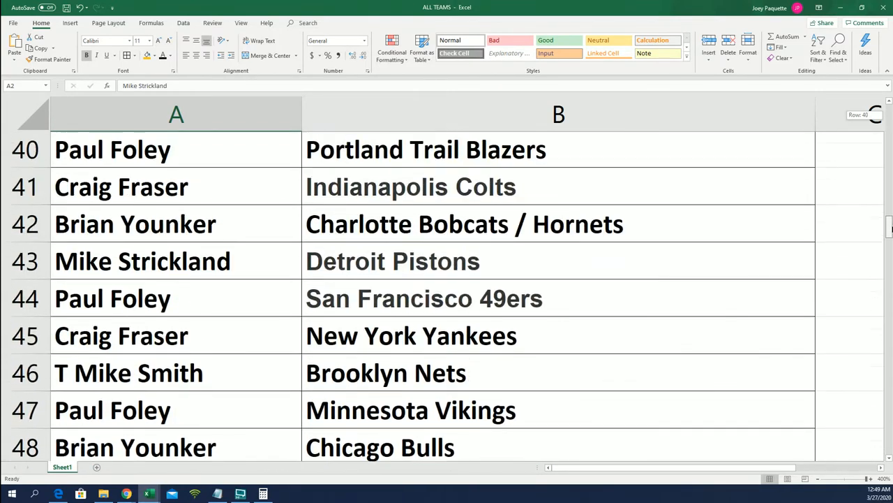
scroll("up", 3)
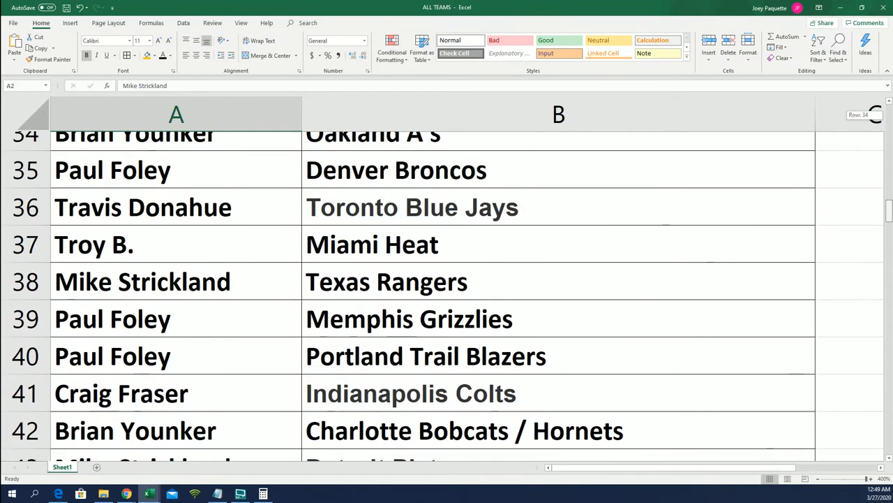
scroll("up", 3)
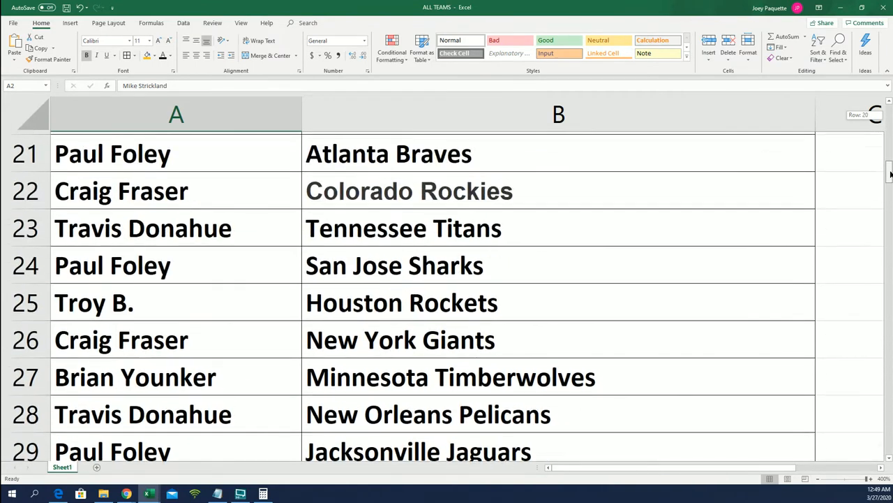